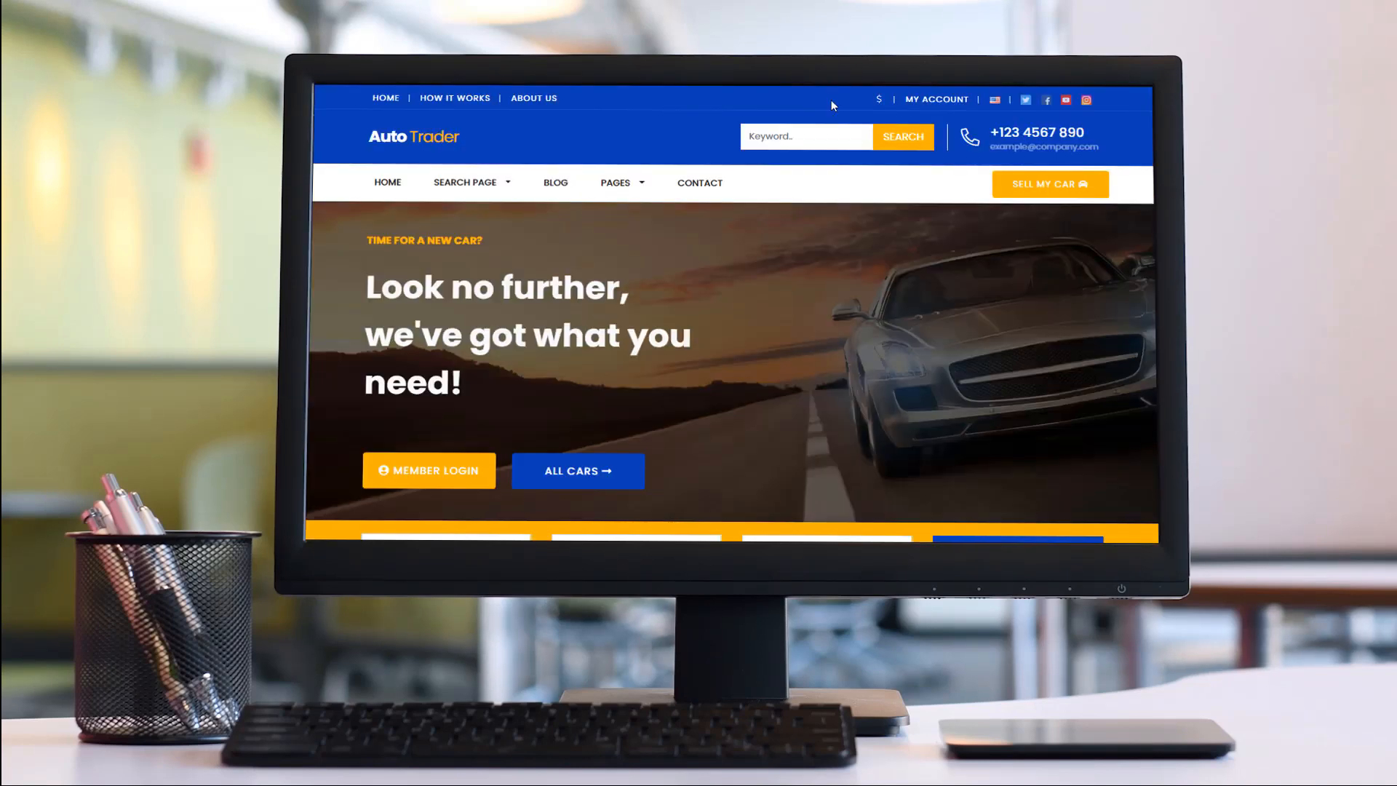
# Step: Scroll the Auto Trader homepage from the hero and search bar to the Features Cars carousel
pyautogui.scroll(-3)
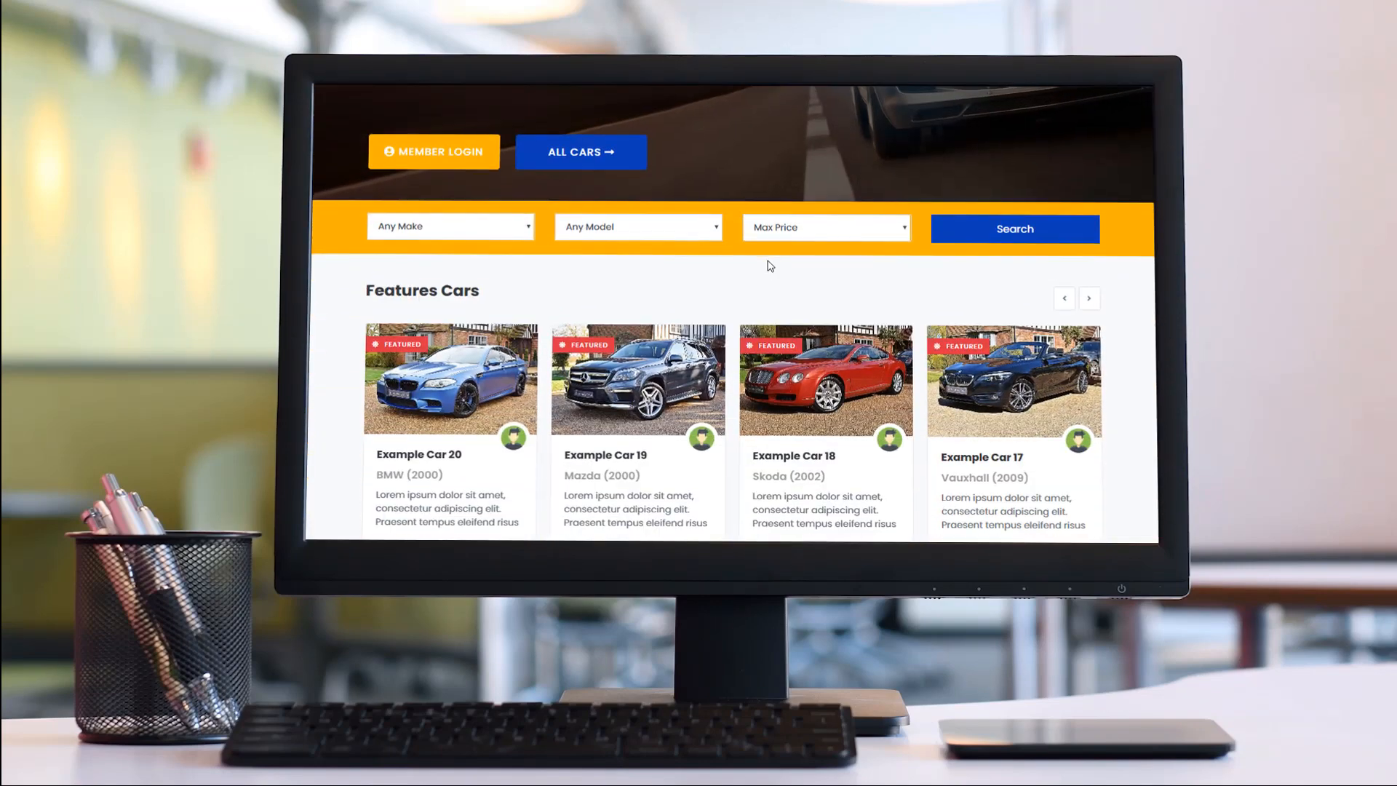
pyautogui.scroll(-3)
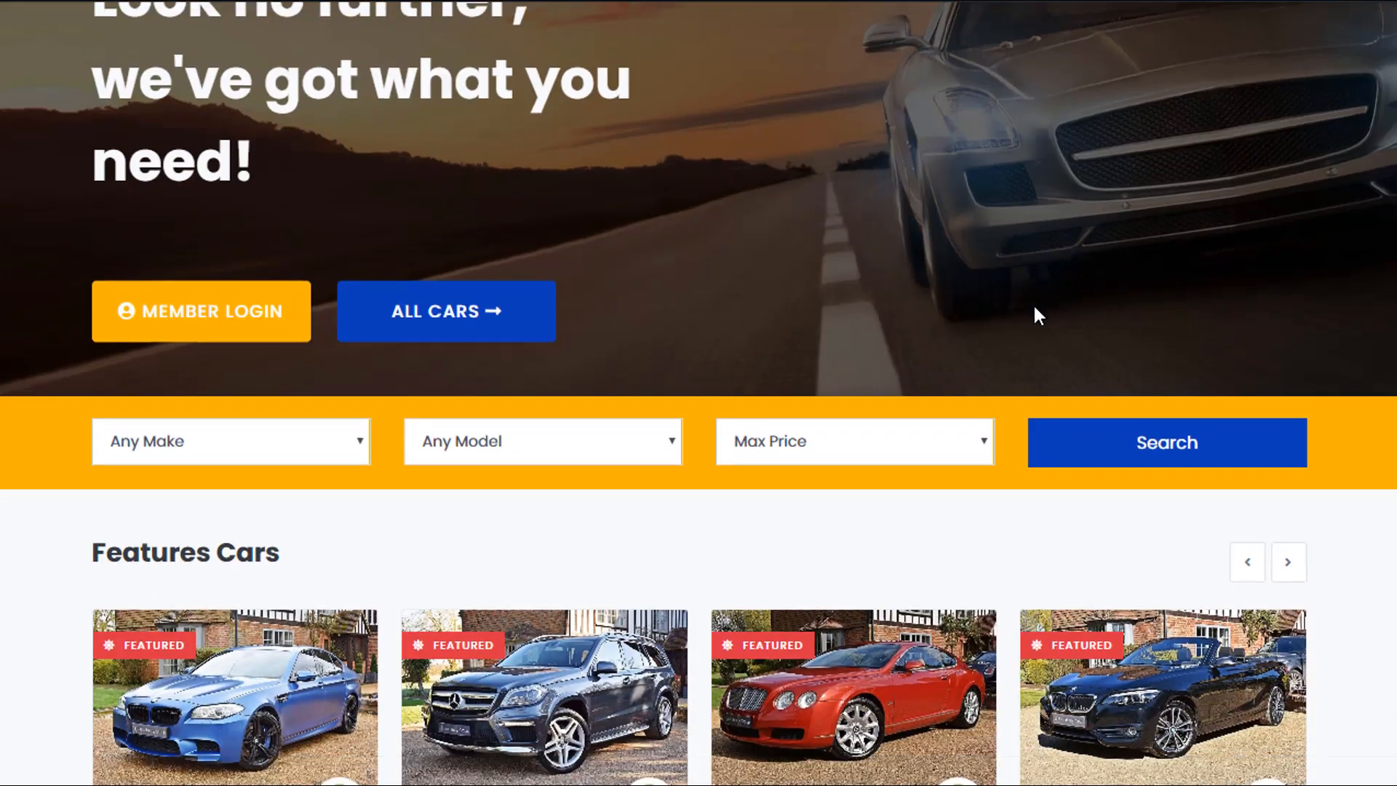
pyautogui.scroll(3)
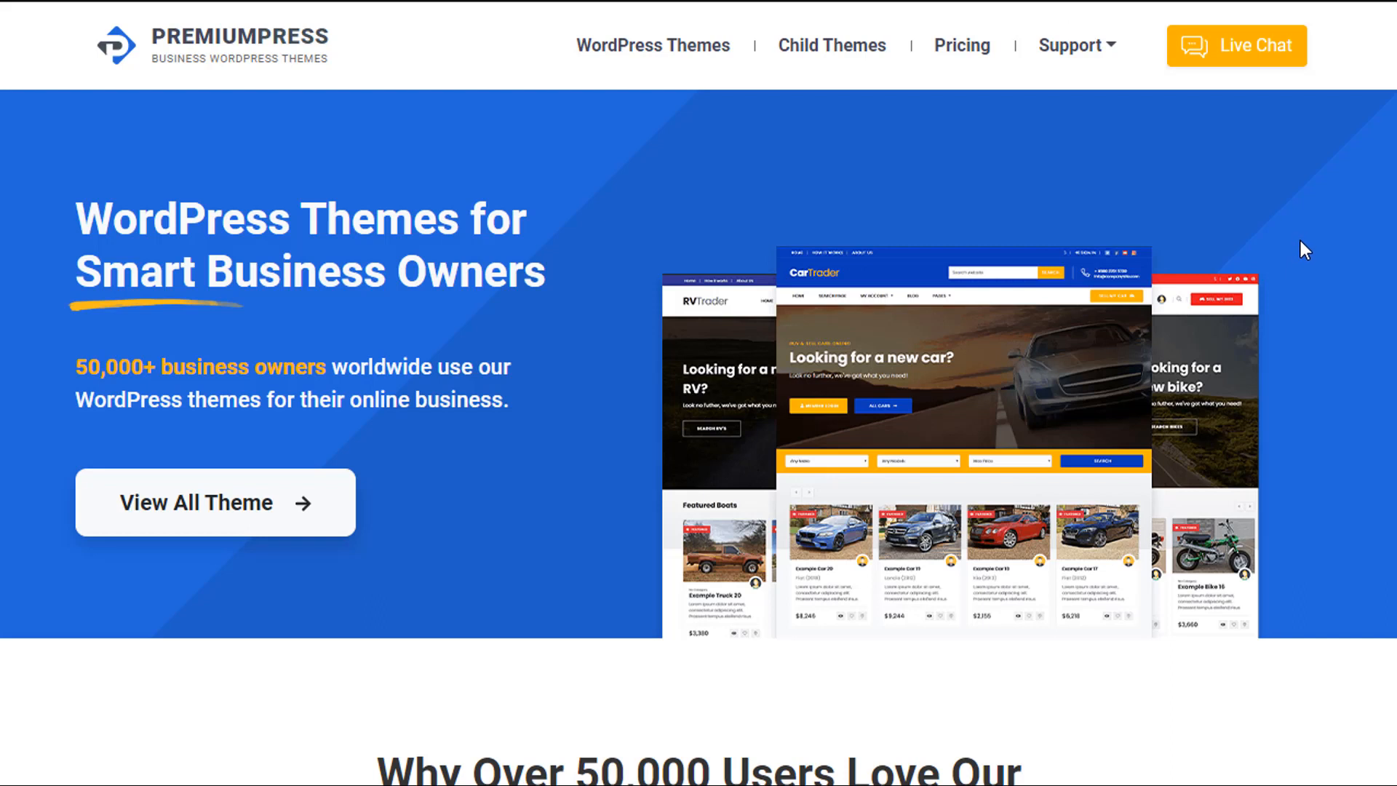
pyautogui.moveTo(1263, 350)
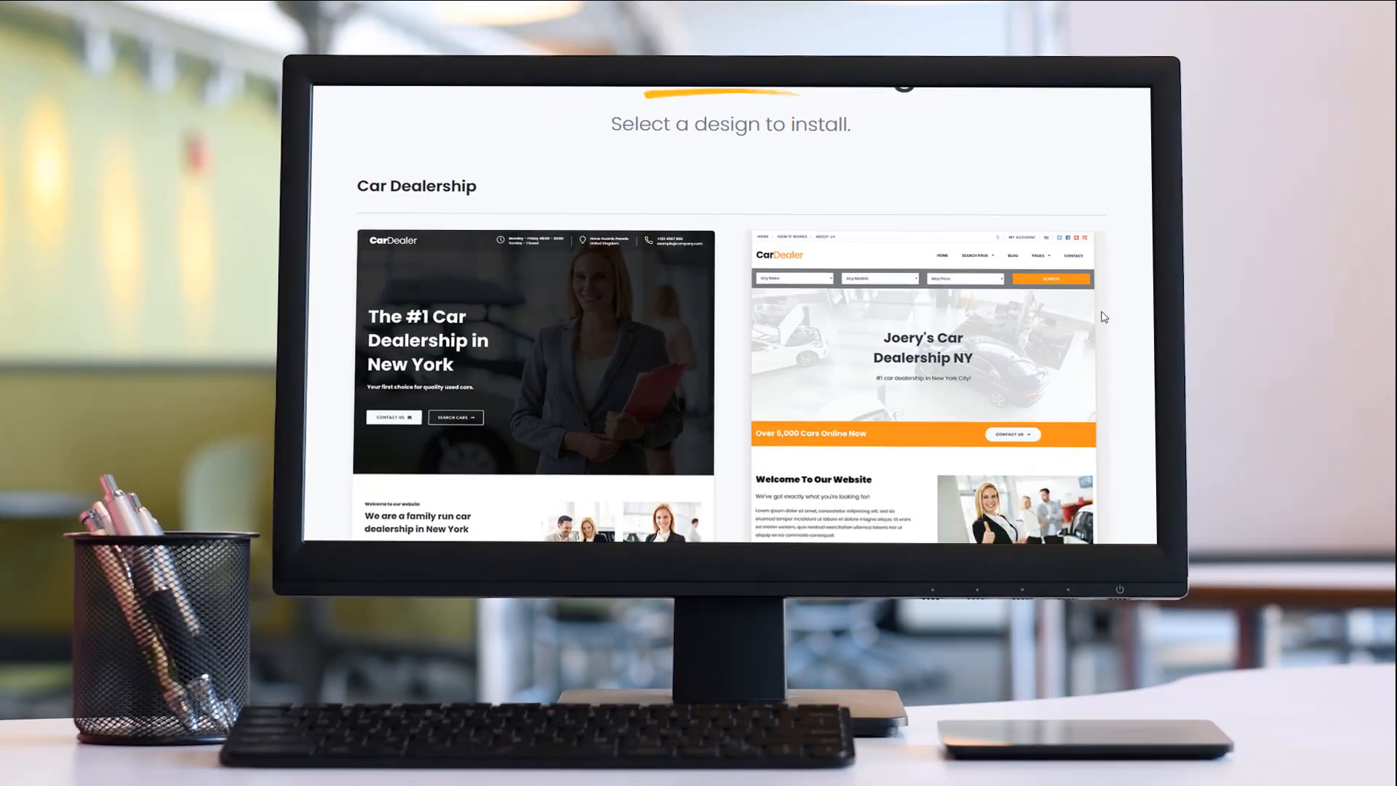
# Step: Scroll the PremiumPress site to the 'Select a design to install' Car Dealership designs
pyautogui.scroll(-3)
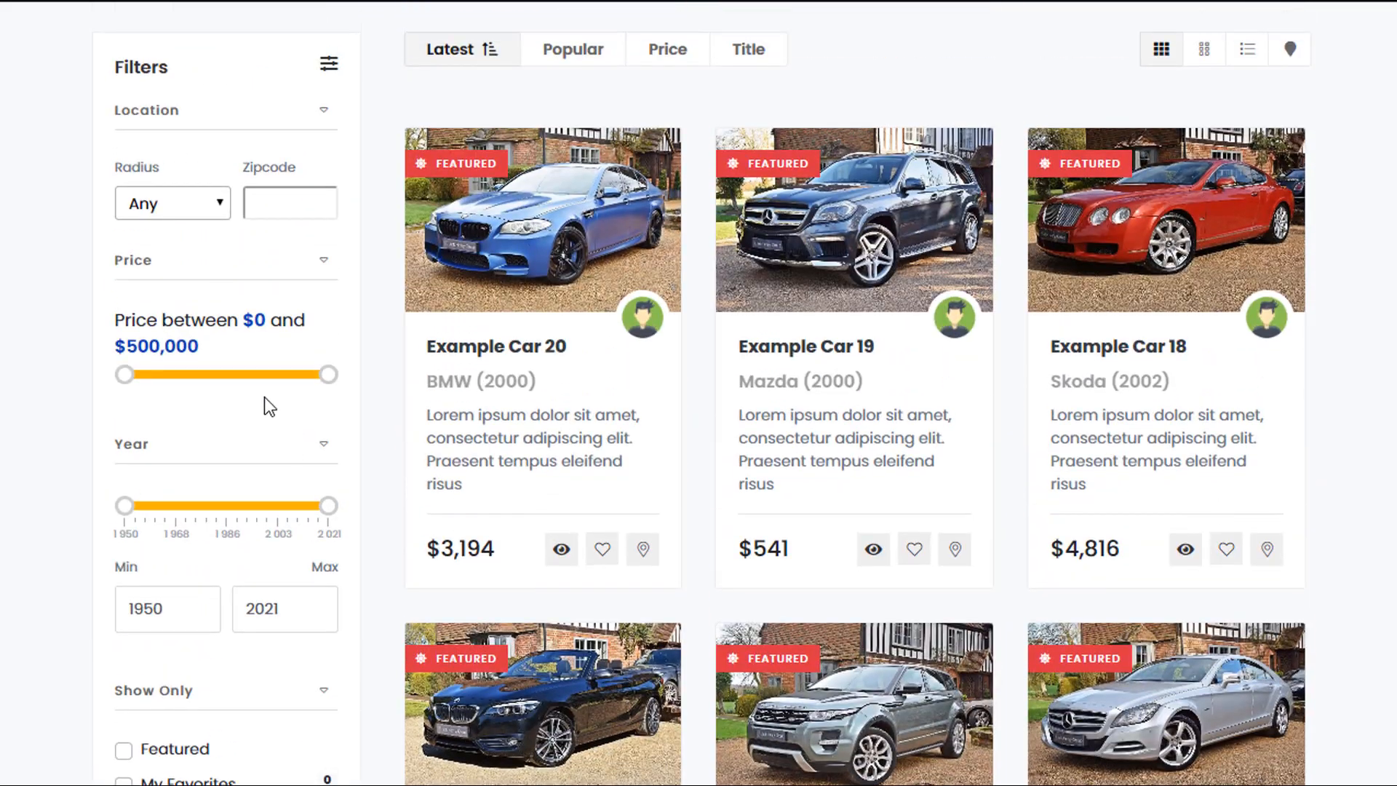
# Step: Filter cars to the $290–$8,422 price range and view the Example Car 20 listing
pyautogui.moveTo(327, 374); pyautogui.dragTo(317, 374)
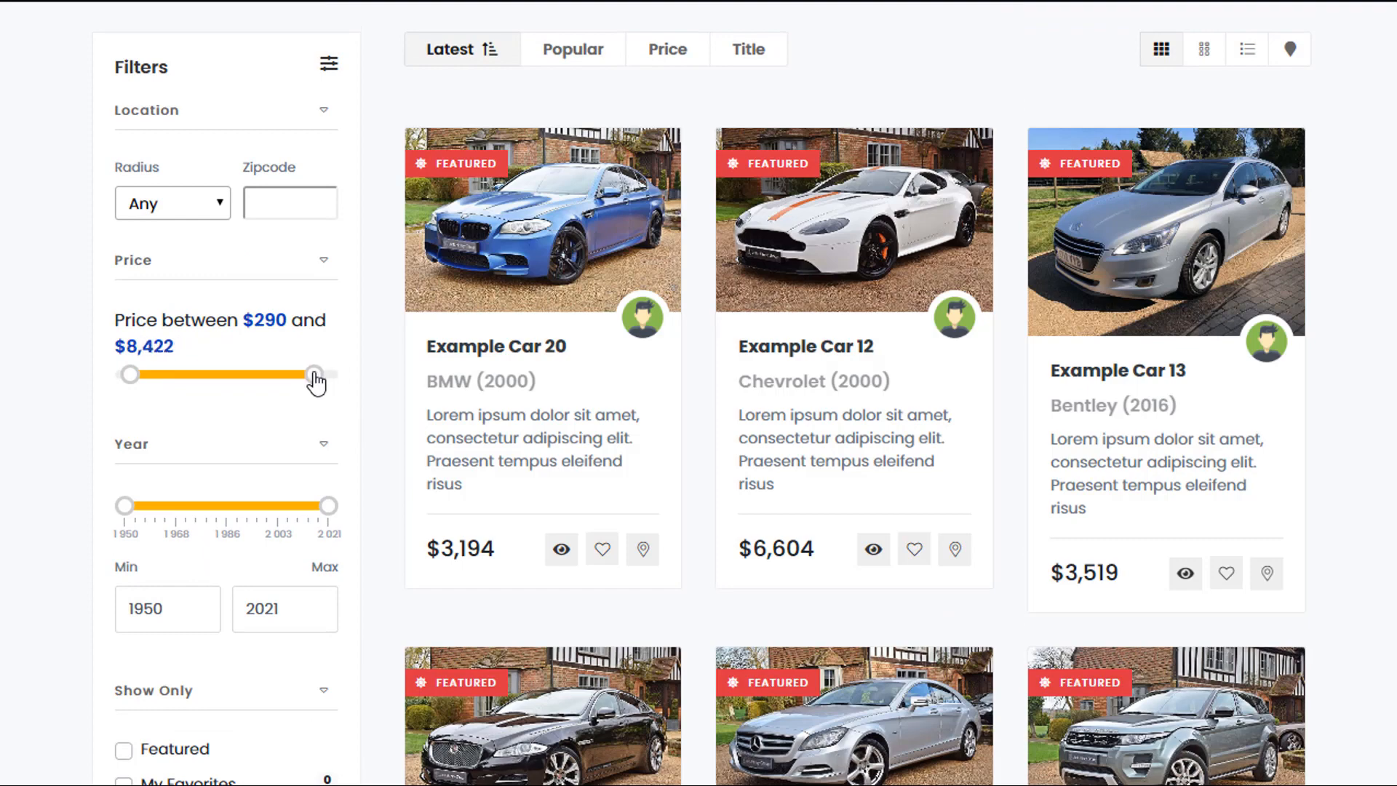
pyautogui.click(496, 347)
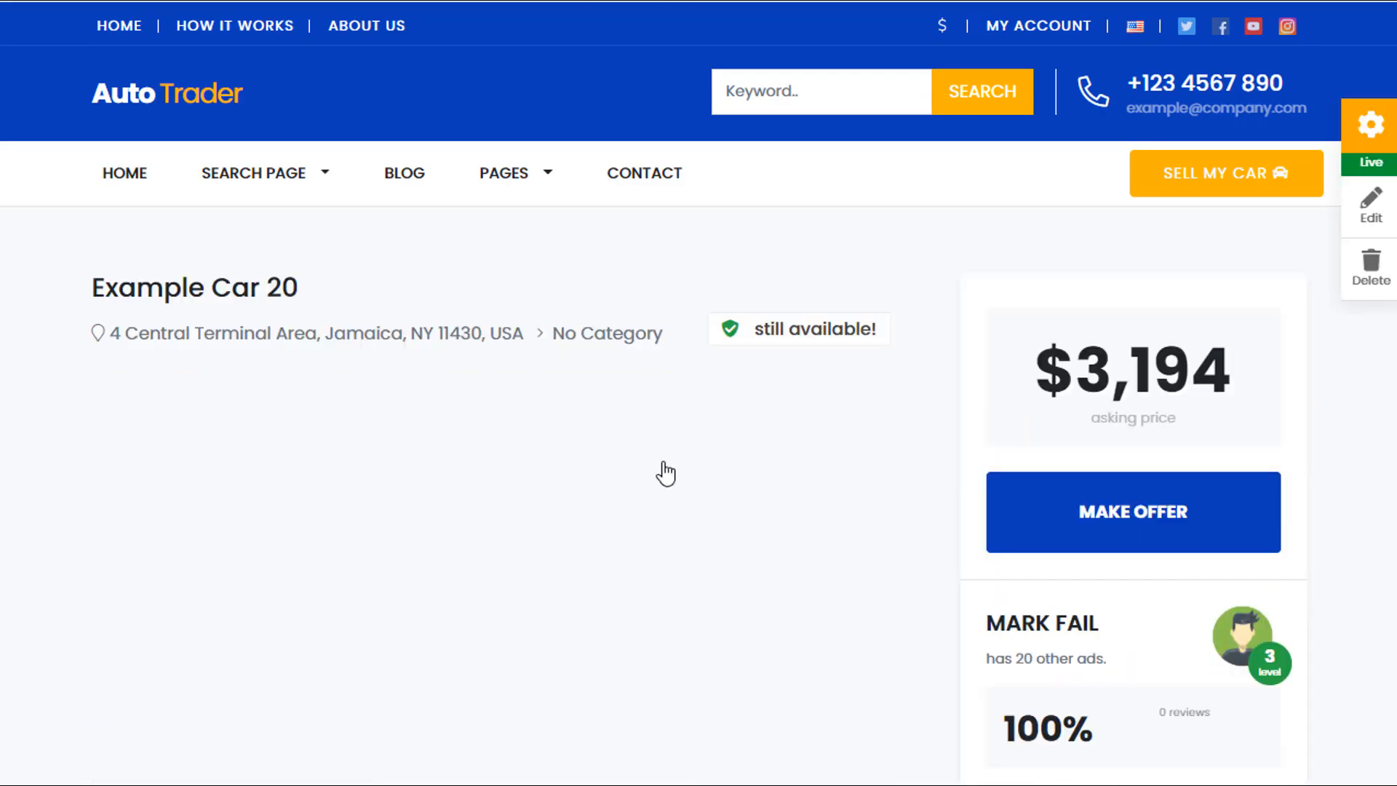
pyautogui.scroll(-3)
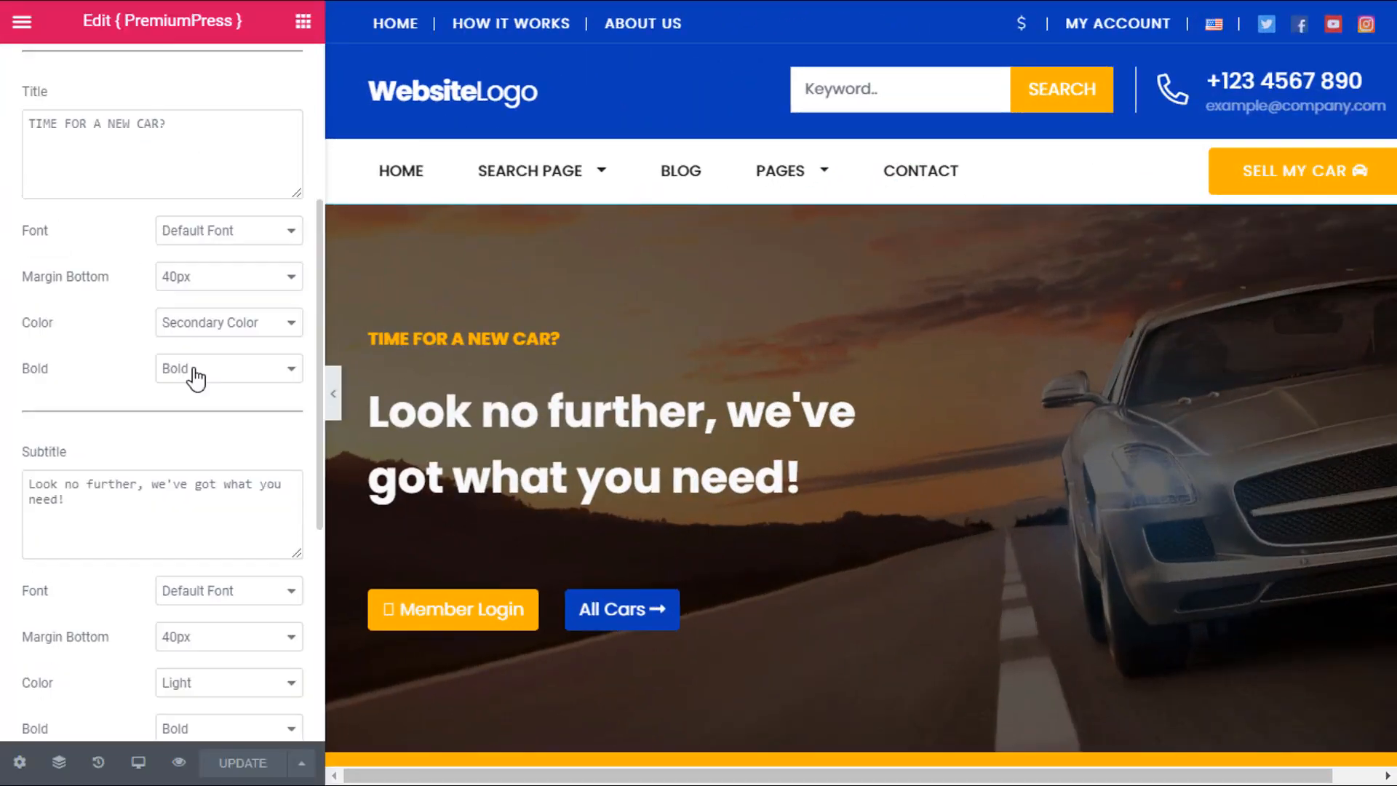
# Step: Set Features Cars Listing Settings to 3 per row and choose a Popular Car Brands layout
pyautogui.write('Thank you for v')
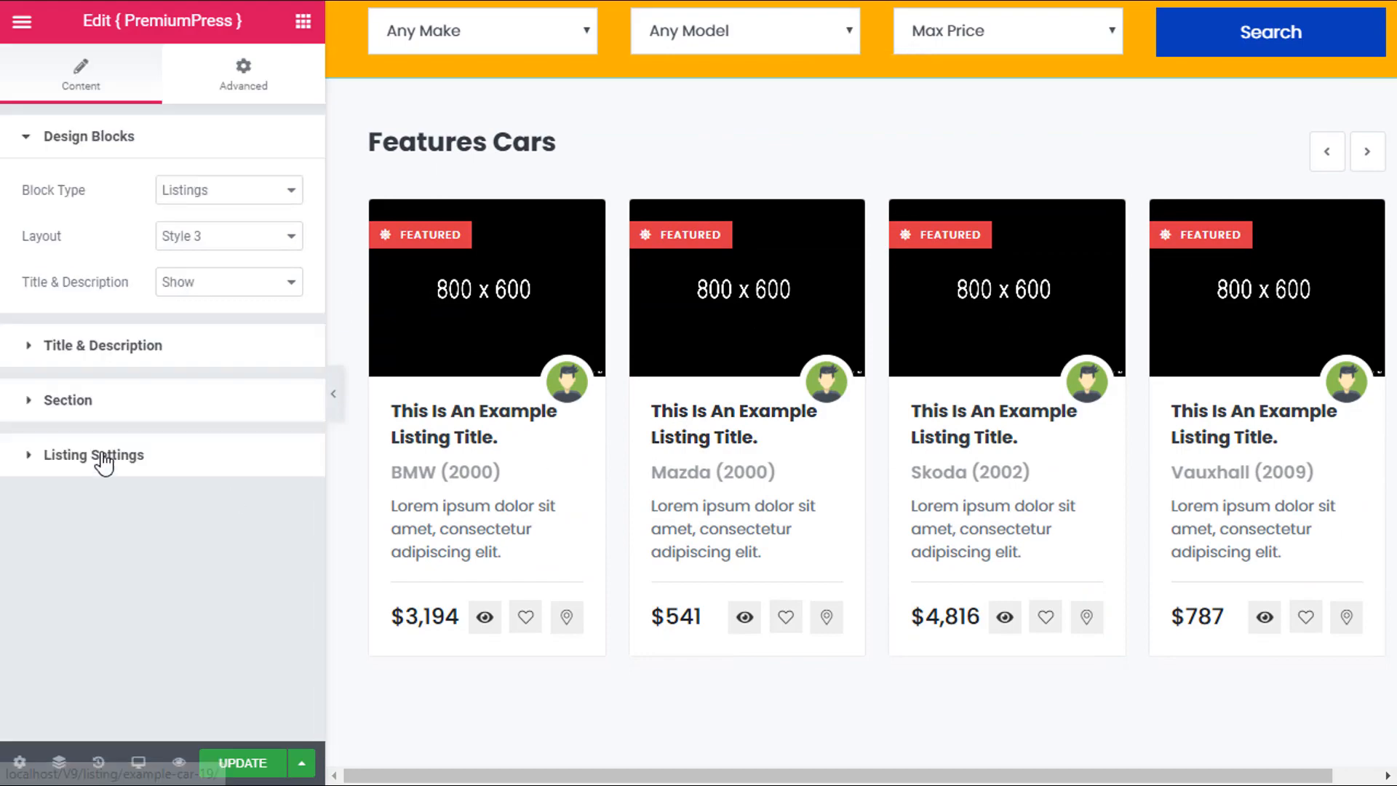
pyautogui.click(94, 455)
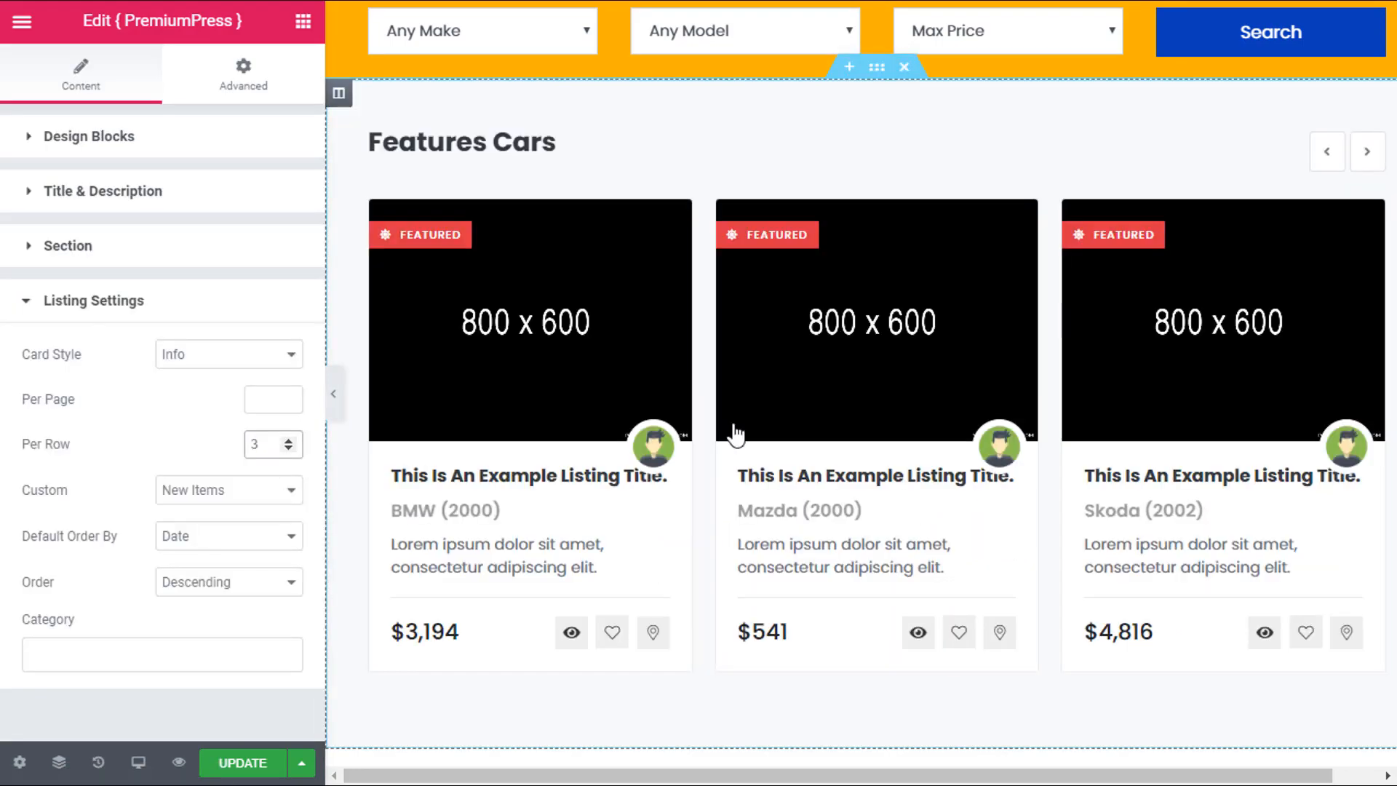
pyautogui.scroll(-3)
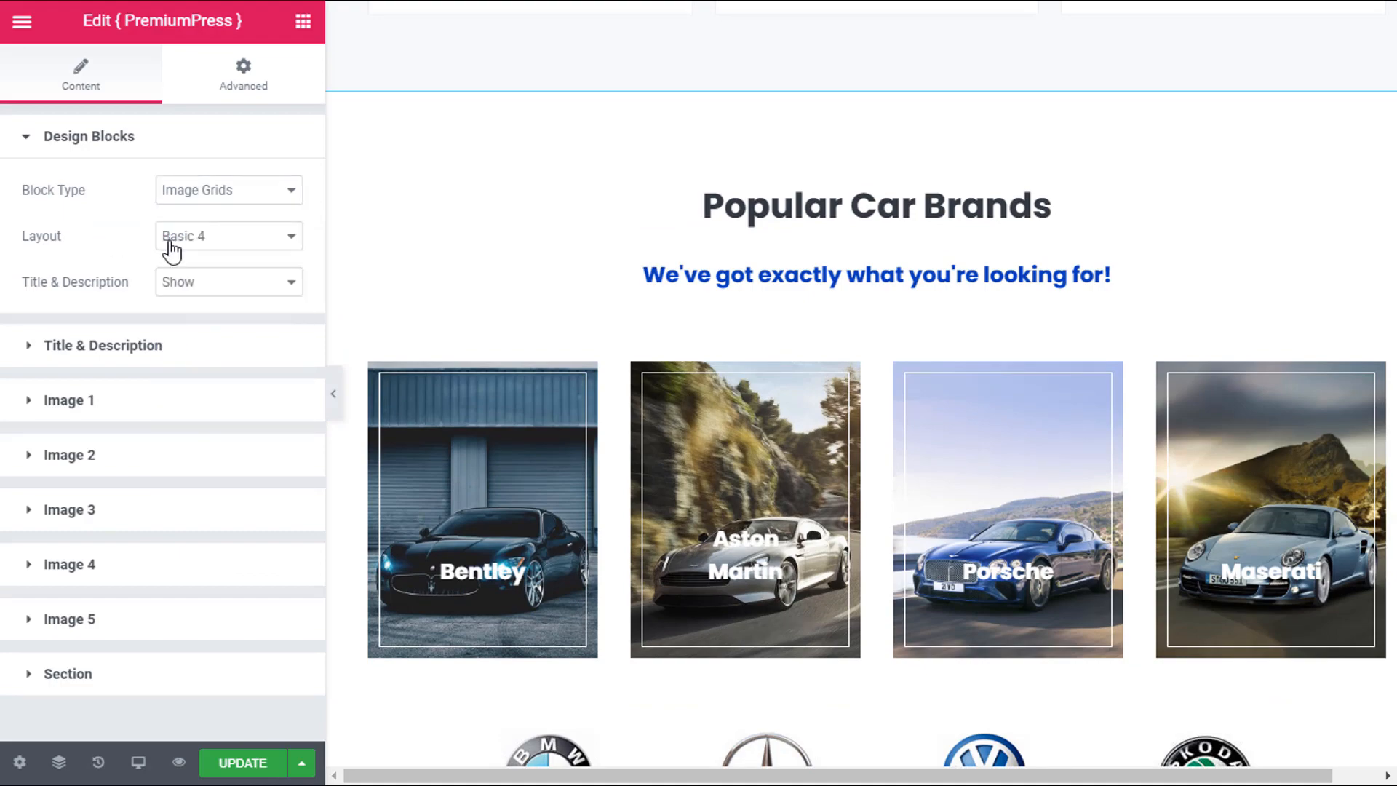
pyautogui.click(228, 235)
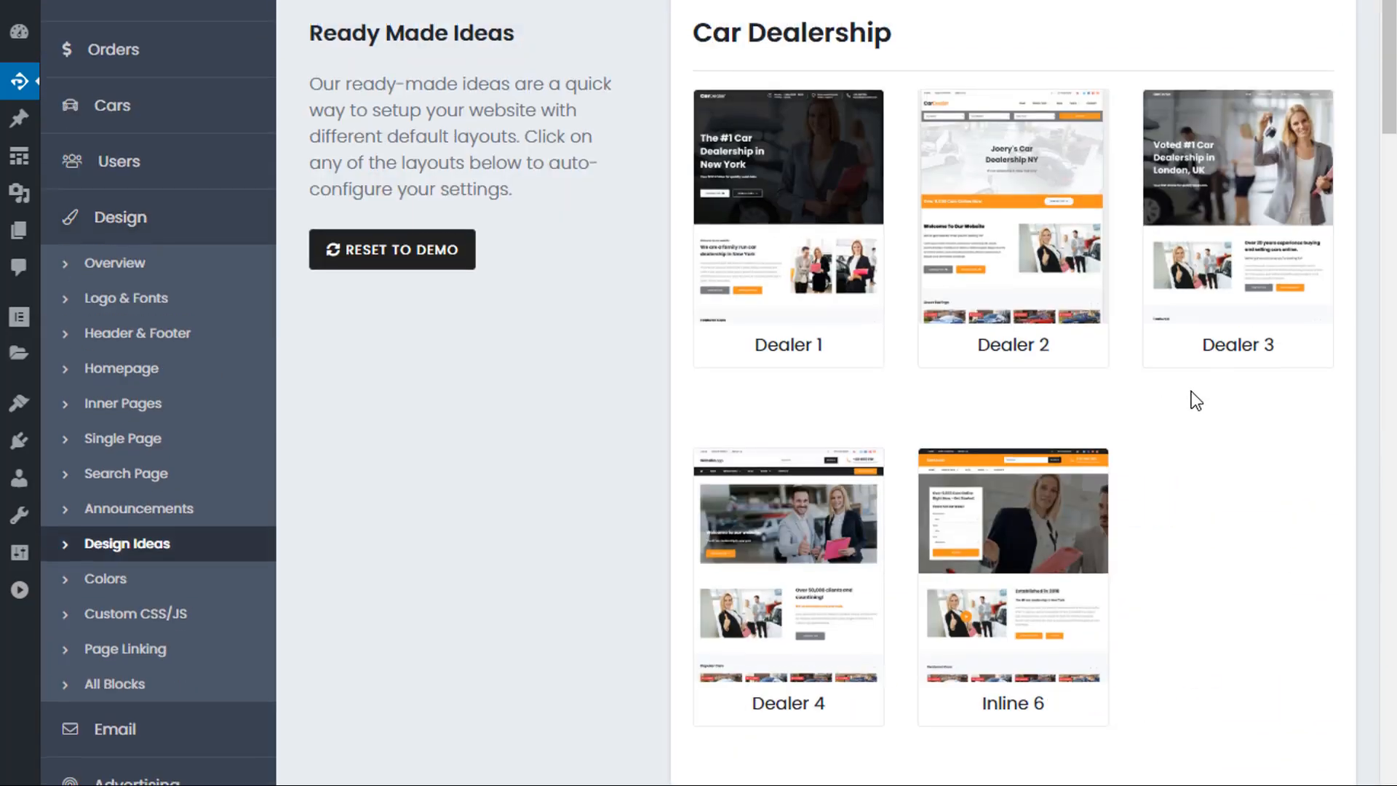
# Step: Scroll through the Car Dealership, Boat Trader and Bike Trader layouts in Design Ideas
pyautogui.scroll(-3)
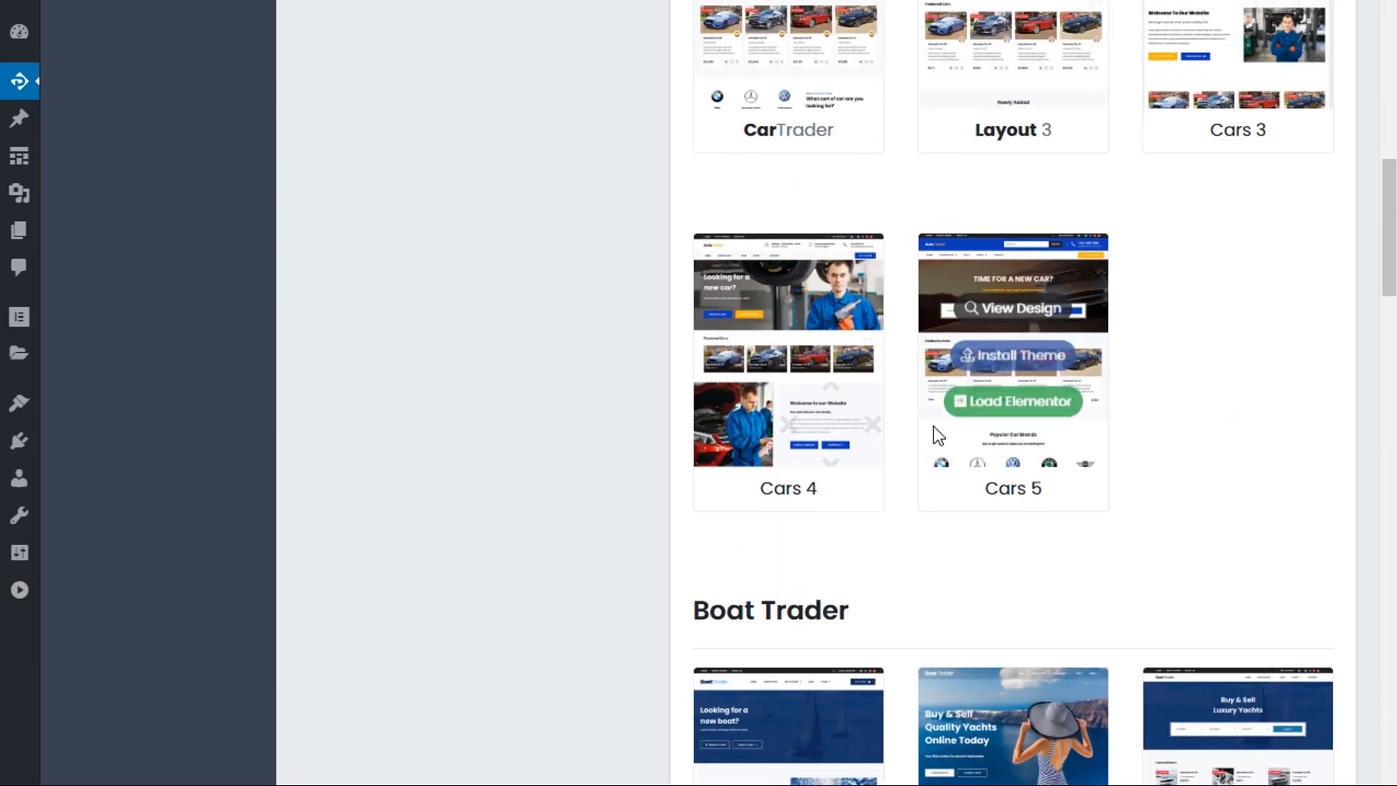
pyautogui.scroll(-3)
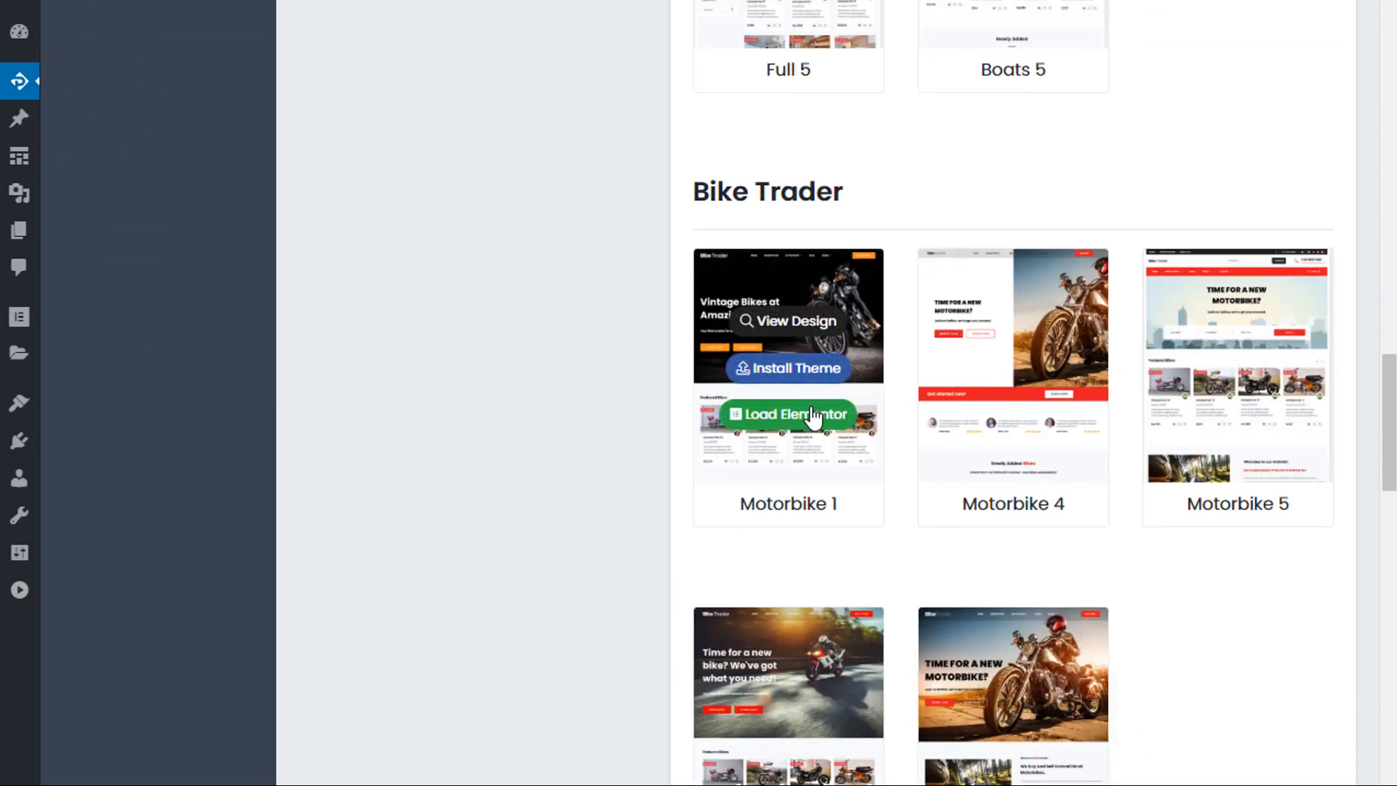
pyautogui.scroll(-3)
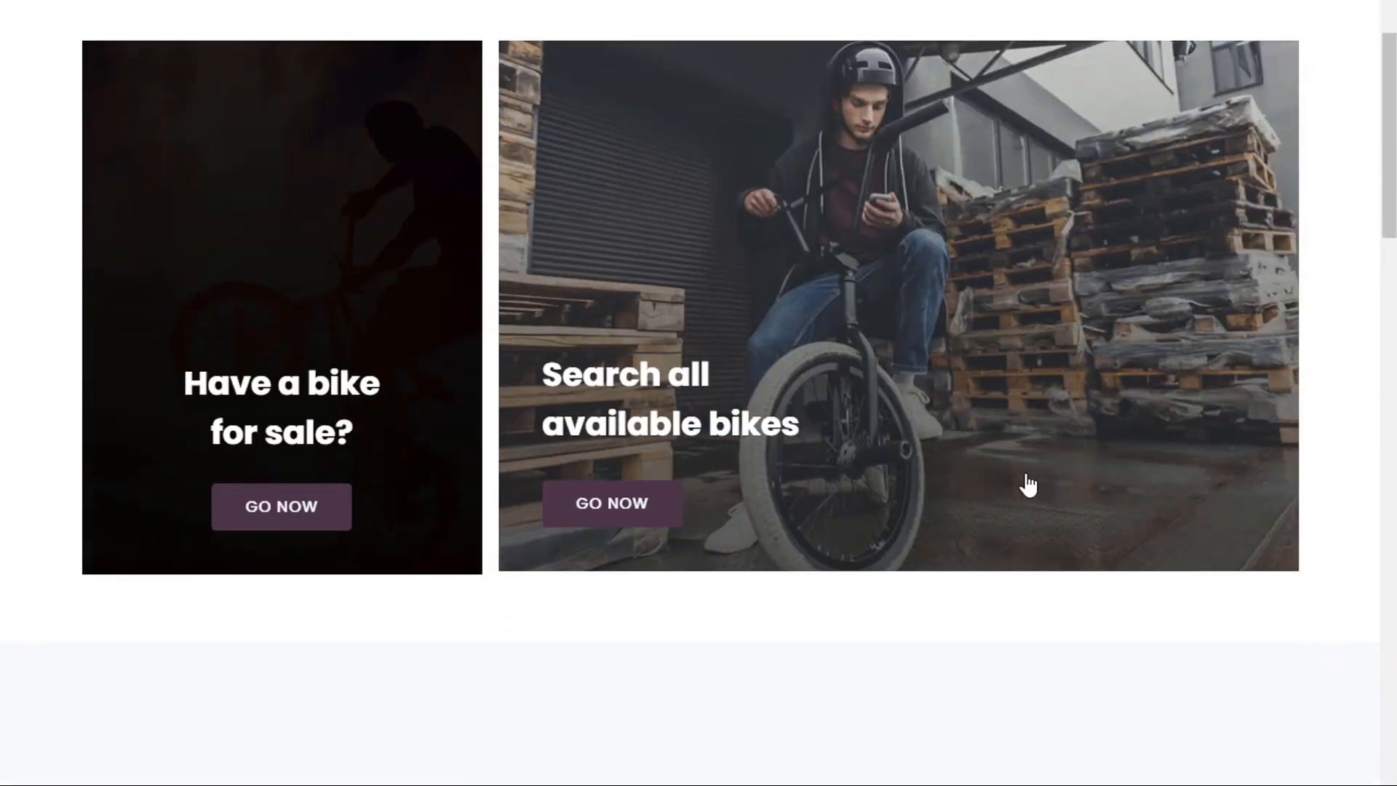
pyautogui.scroll(-3)
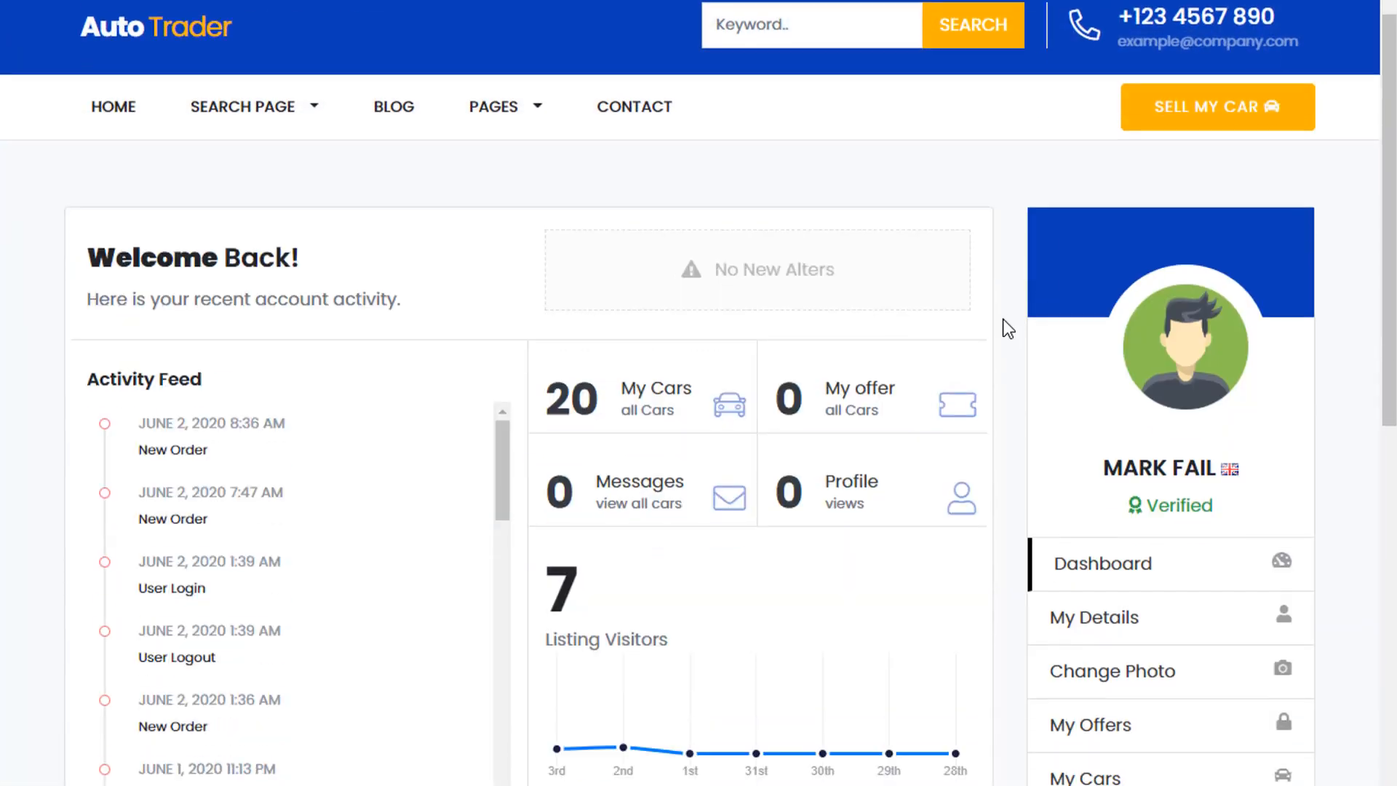
# Step: View My Cars, My Messages and My Orders, then select the $10 Featured package
pyautogui.click(1088, 776)
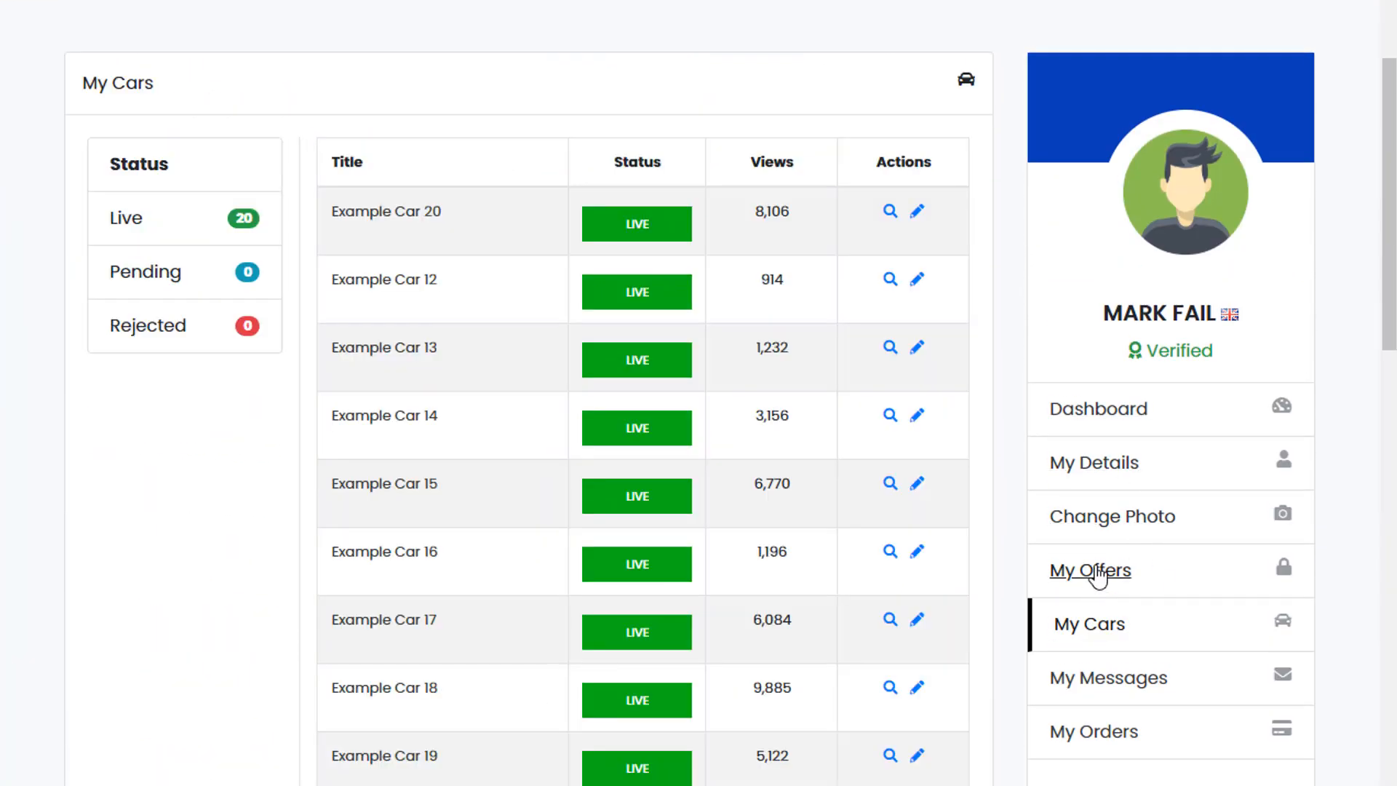
pyautogui.click(1107, 677)
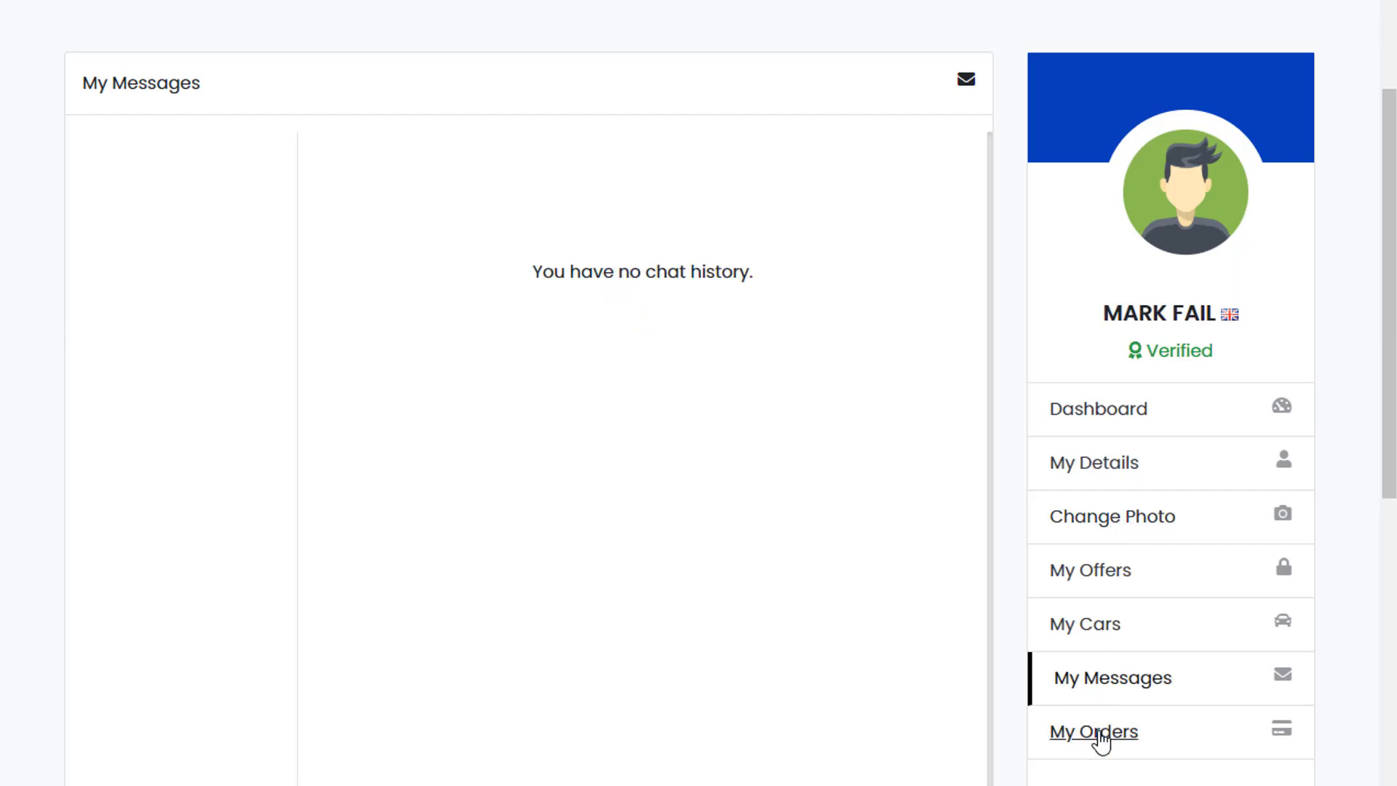
pyautogui.click(1112, 516)
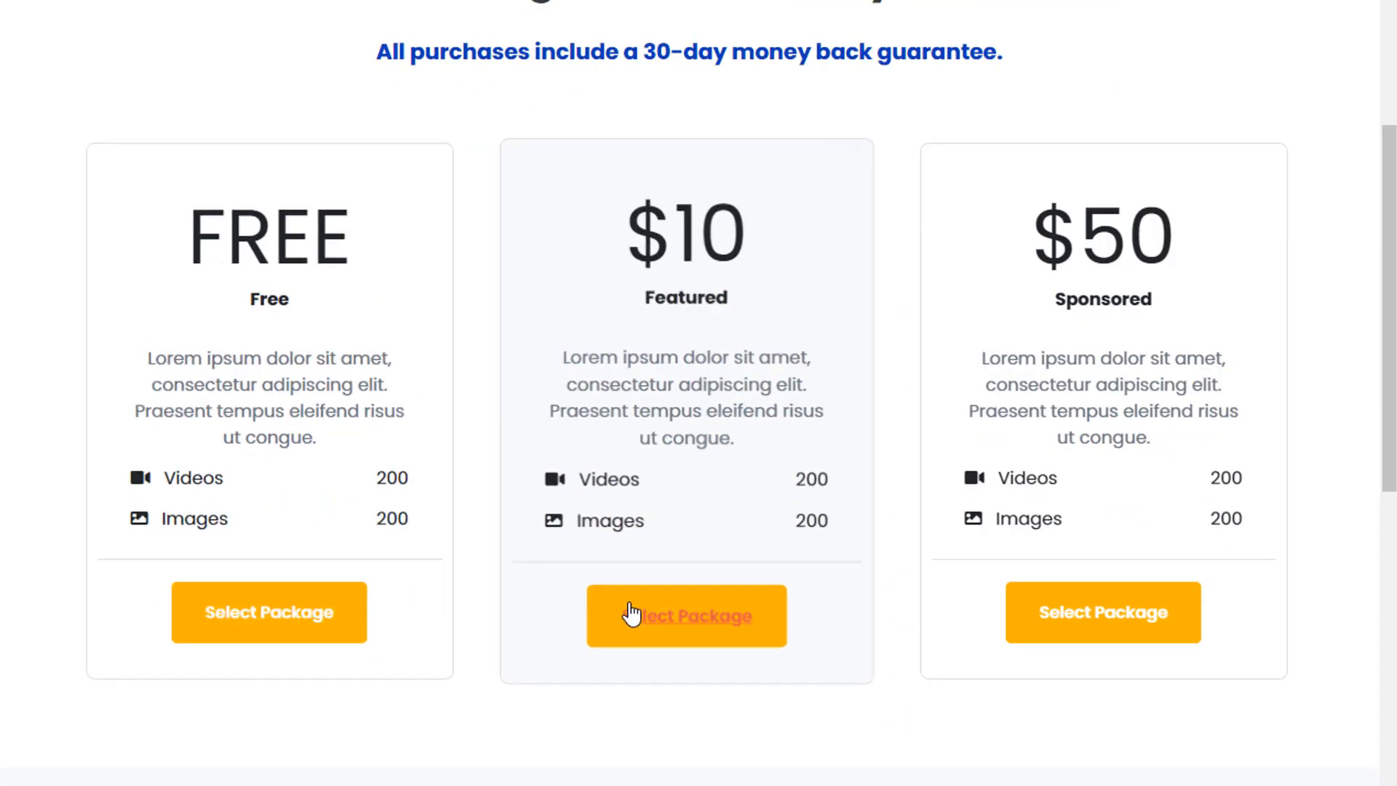
pyautogui.click(687, 616)
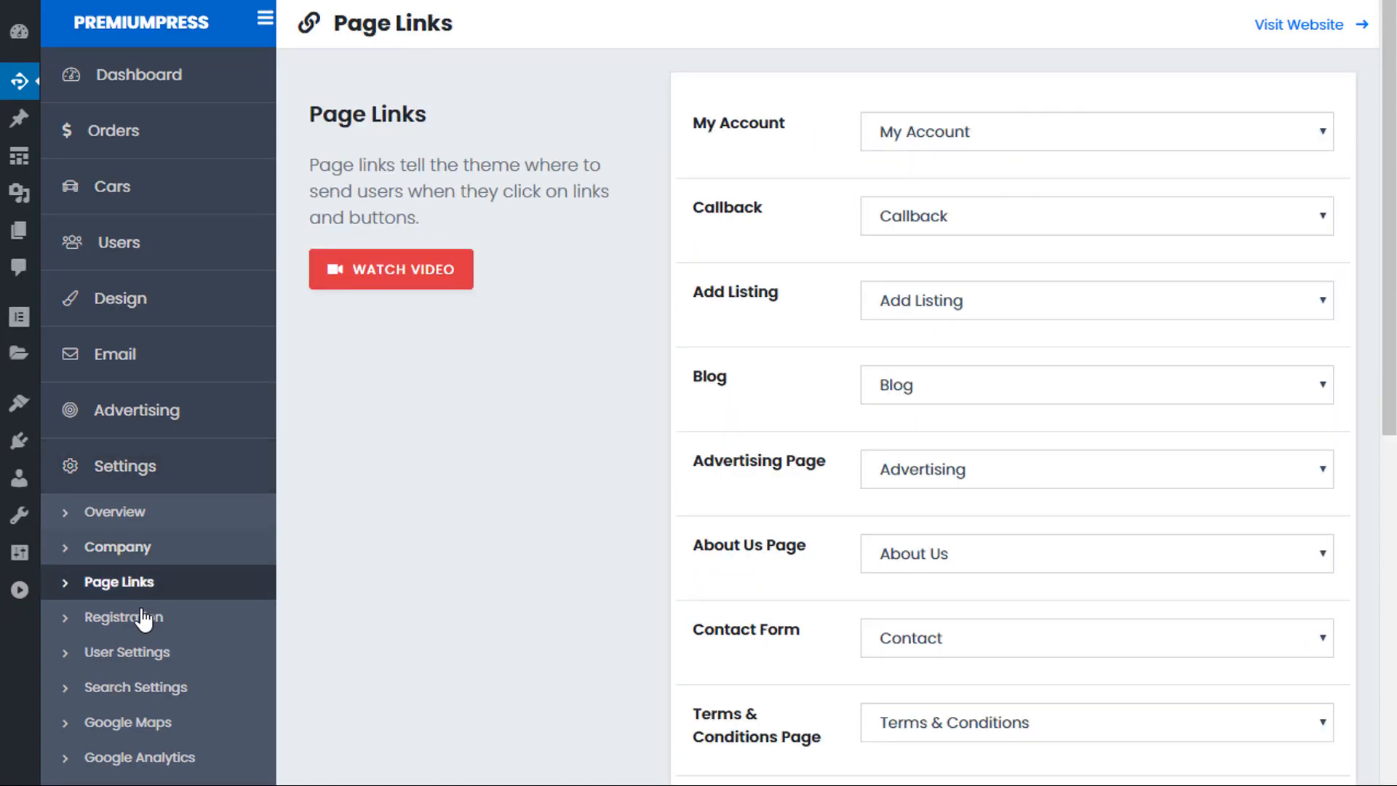
# Step: Save the PremiumPress User Settings from the Settings Overview, then leave the settings pages
pyautogui.click(114, 511)
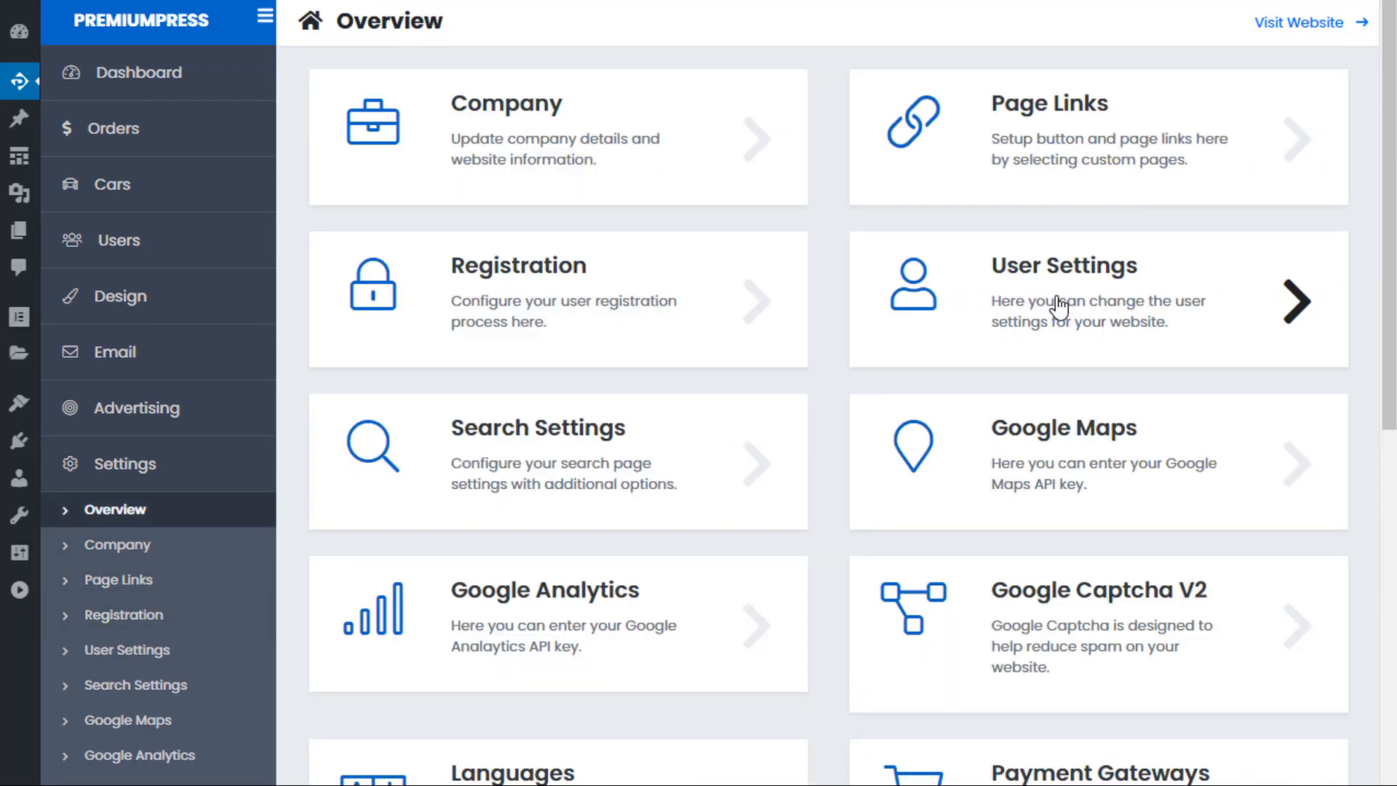
pyautogui.click(1064, 300)
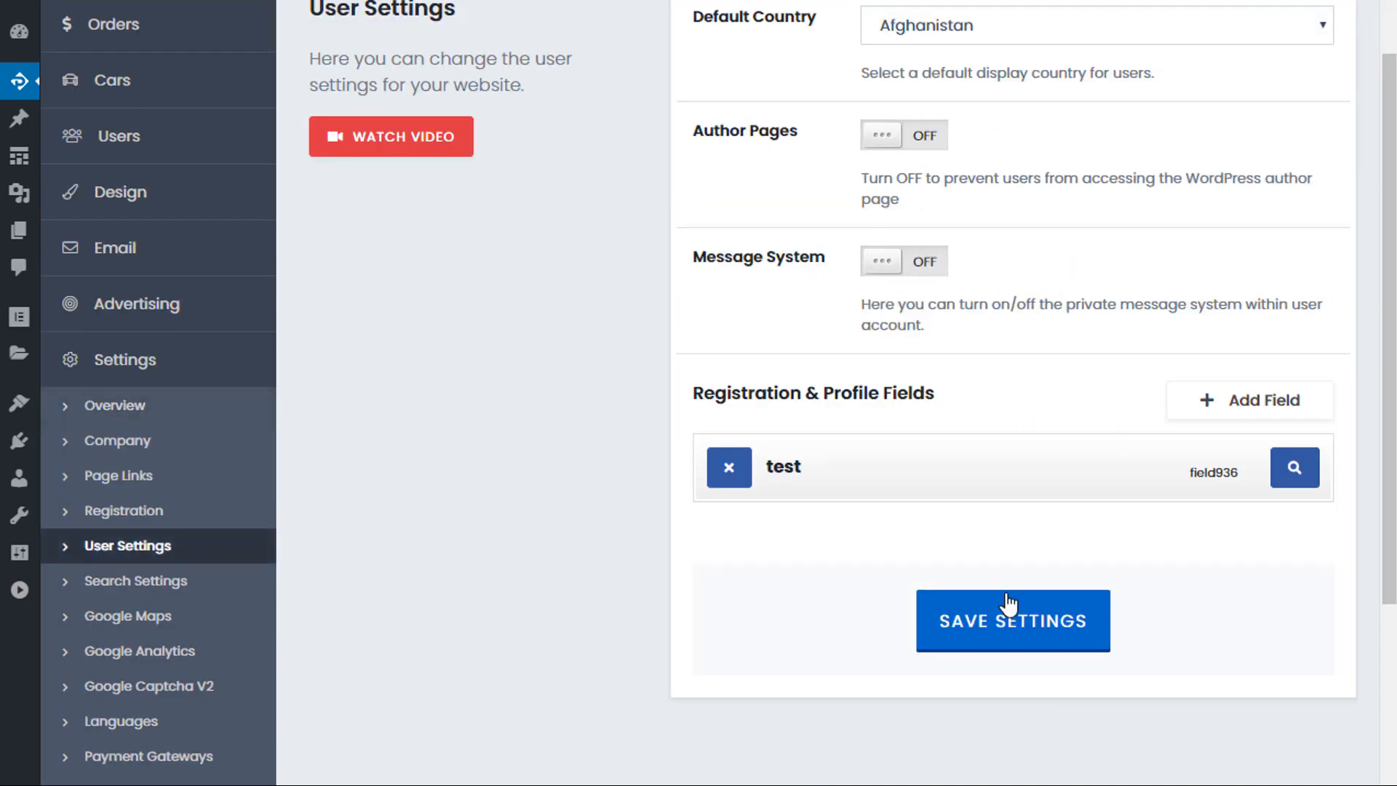
pyautogui.click(1012, 620)
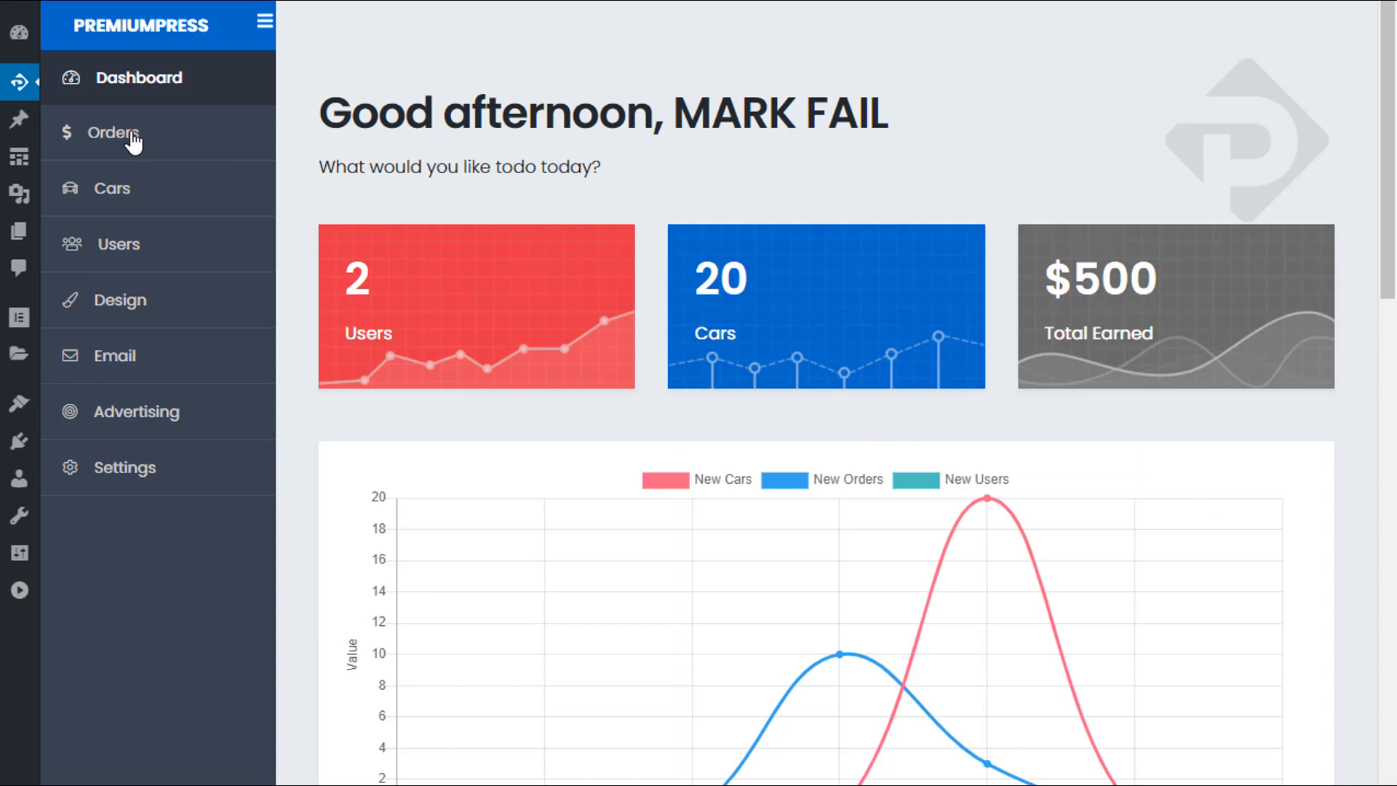
pyautogui.click(111, 133)
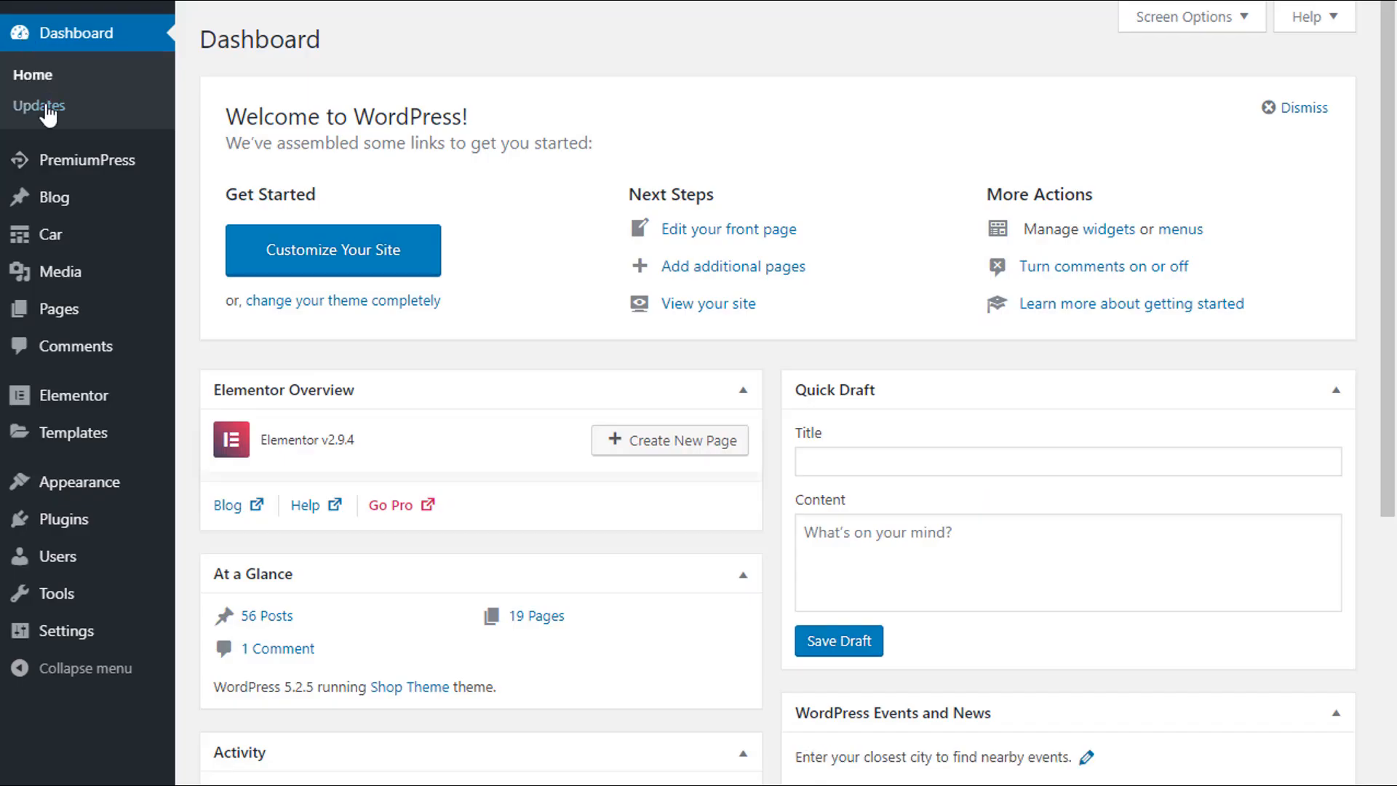
# Step: Check Dashboard > Updates to confirm WordPress, plugins and themes are current
pyautogui.click(39, 105)
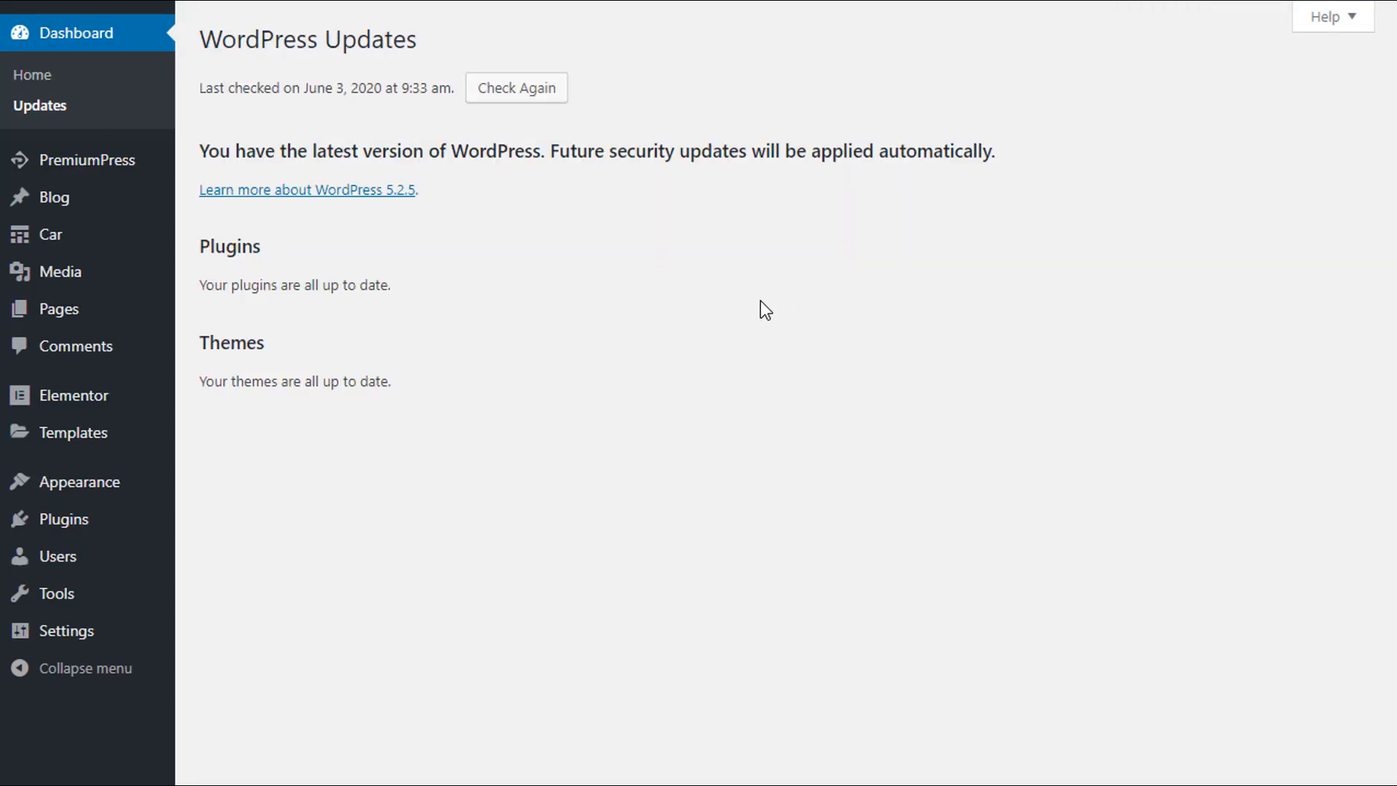